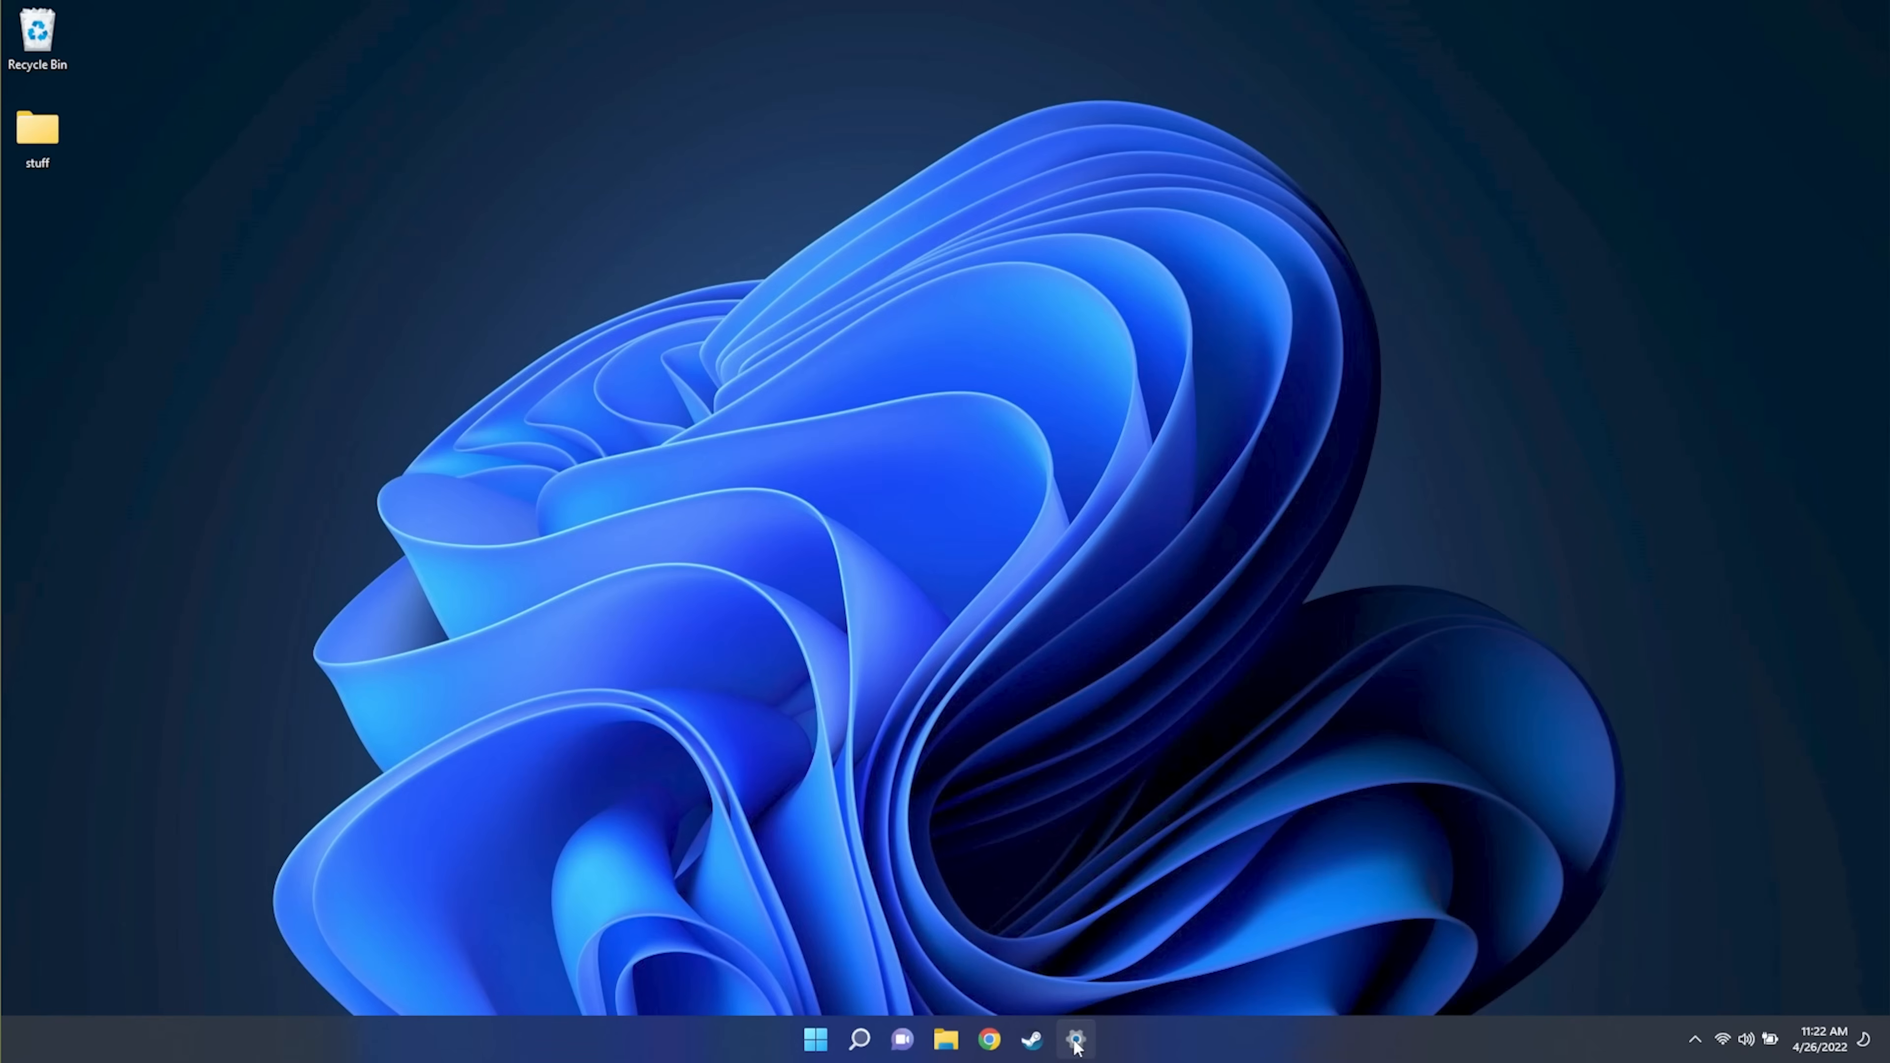
# Launch Windows Settings from the taskbar, landing on the System overview page
pyautogui.click(1076, 1040)
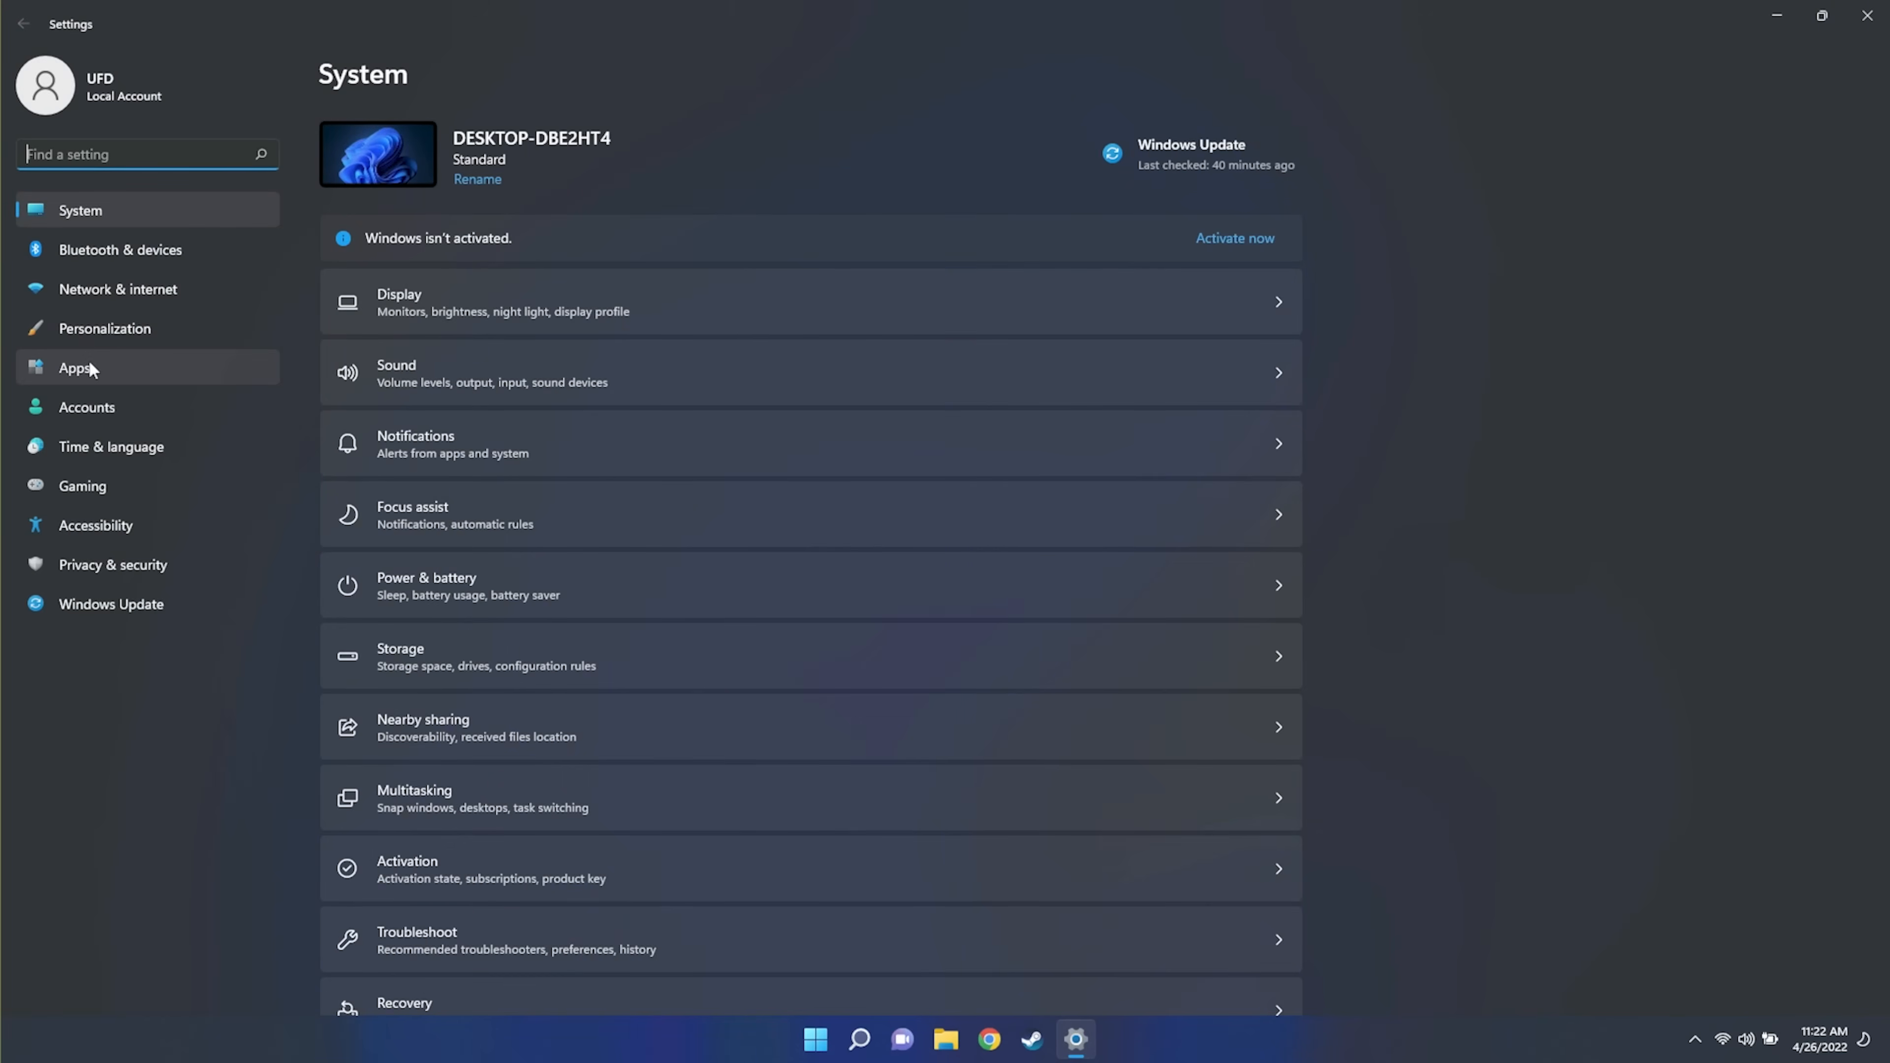
# Go to Apps & features and start uninstalling the Messaging app from the 61-app list
pyautogui.click(75, 369)
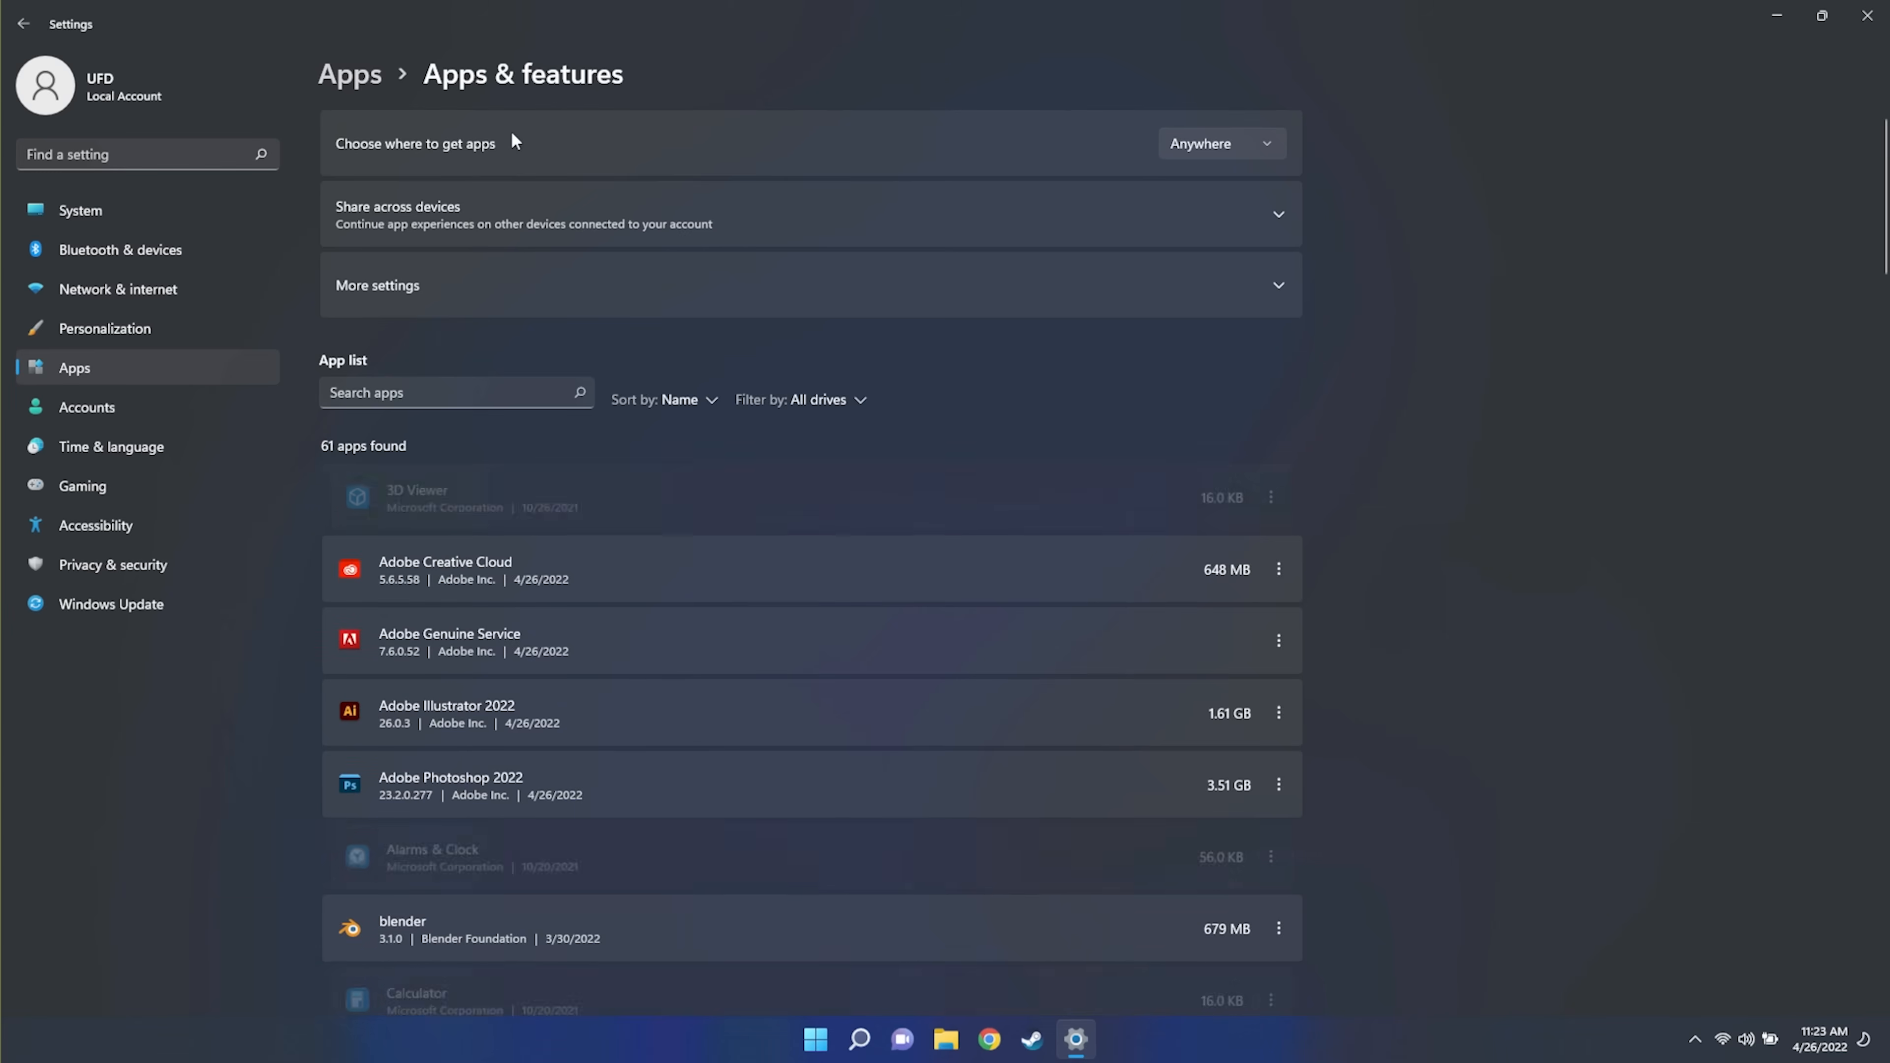
pyautogui.scroll(-3)
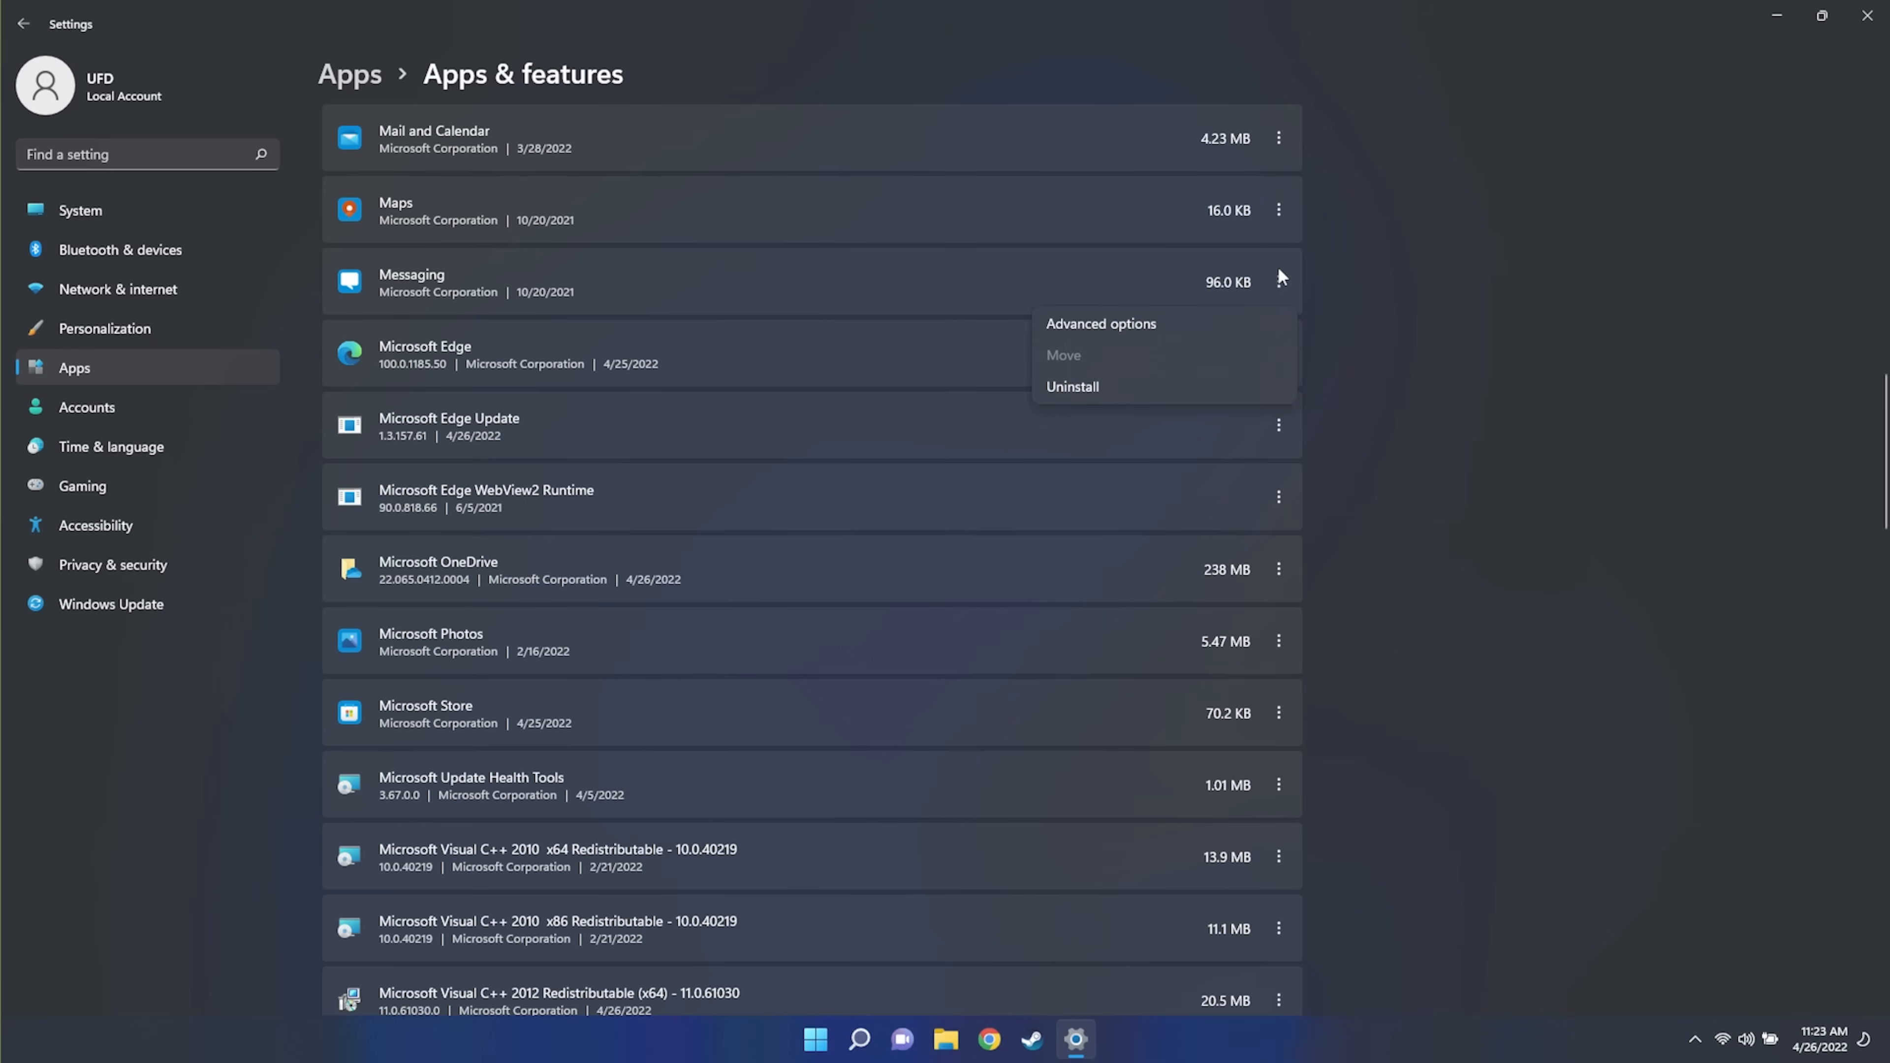
pyautogui.click(1073, 386)
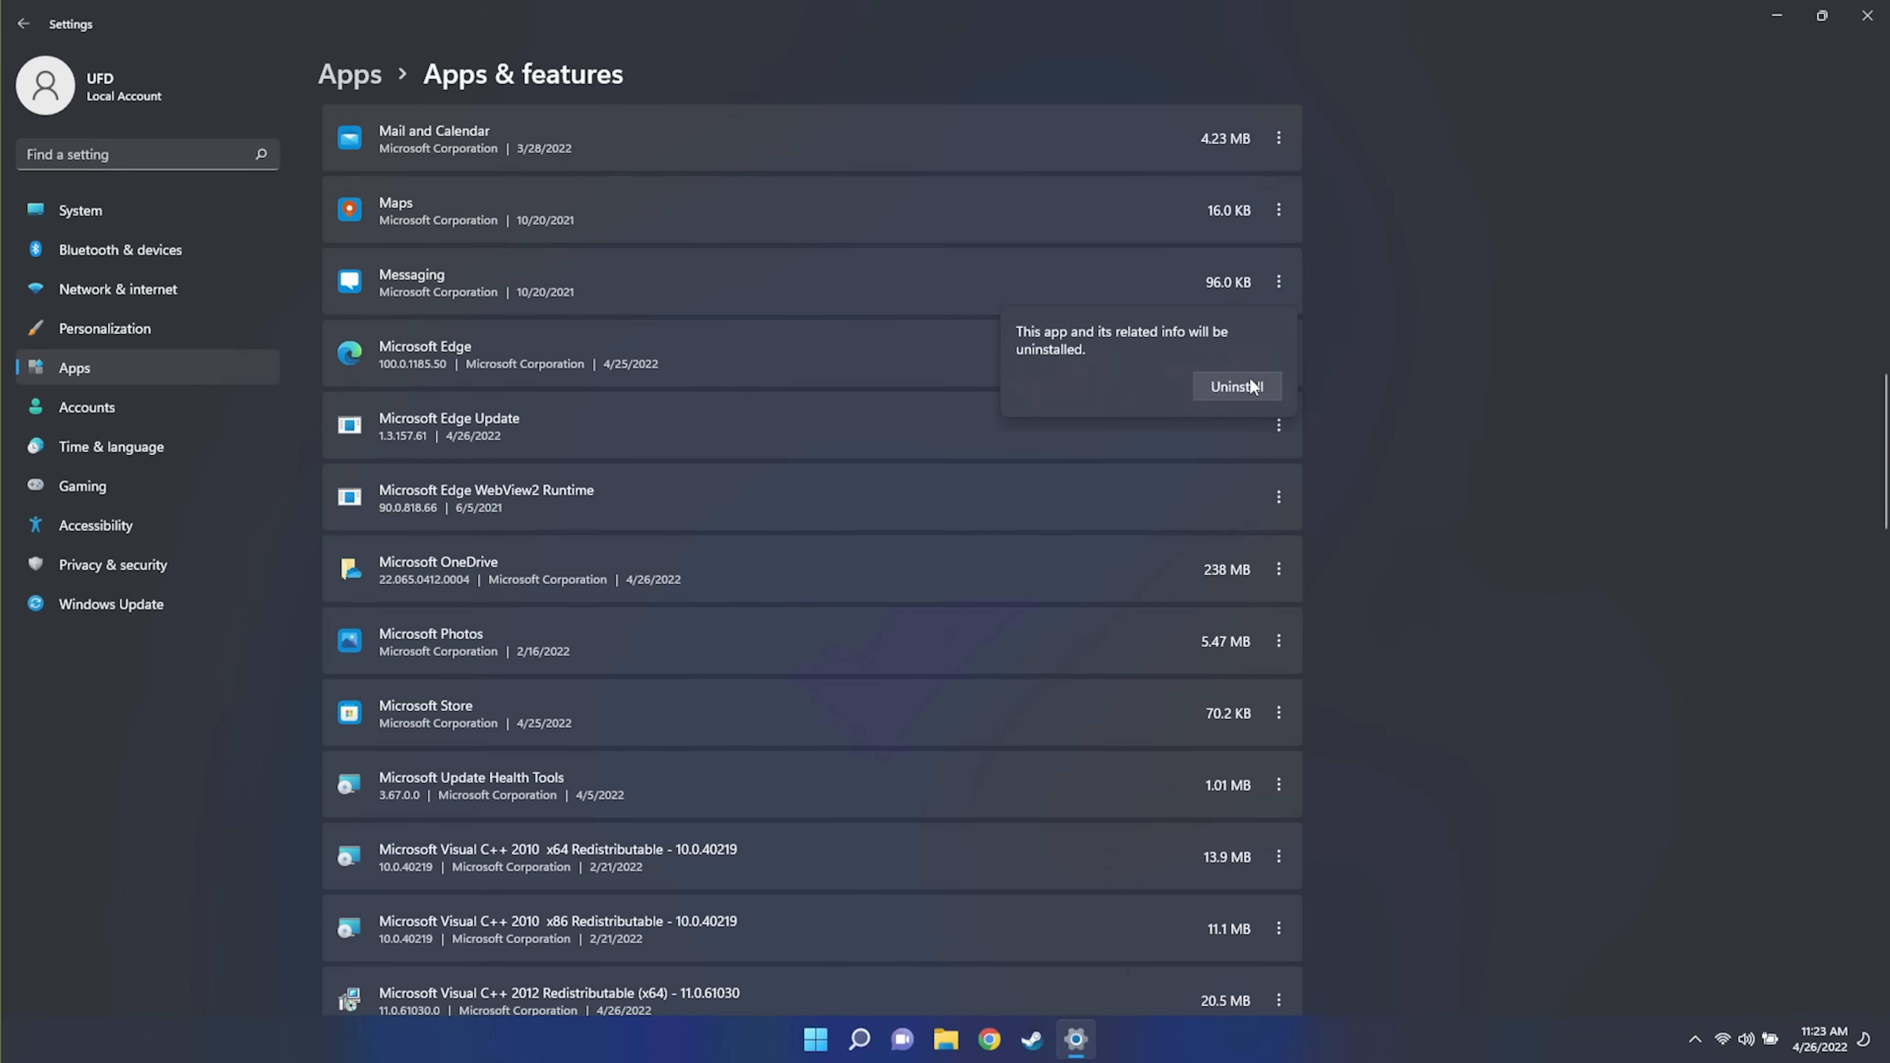